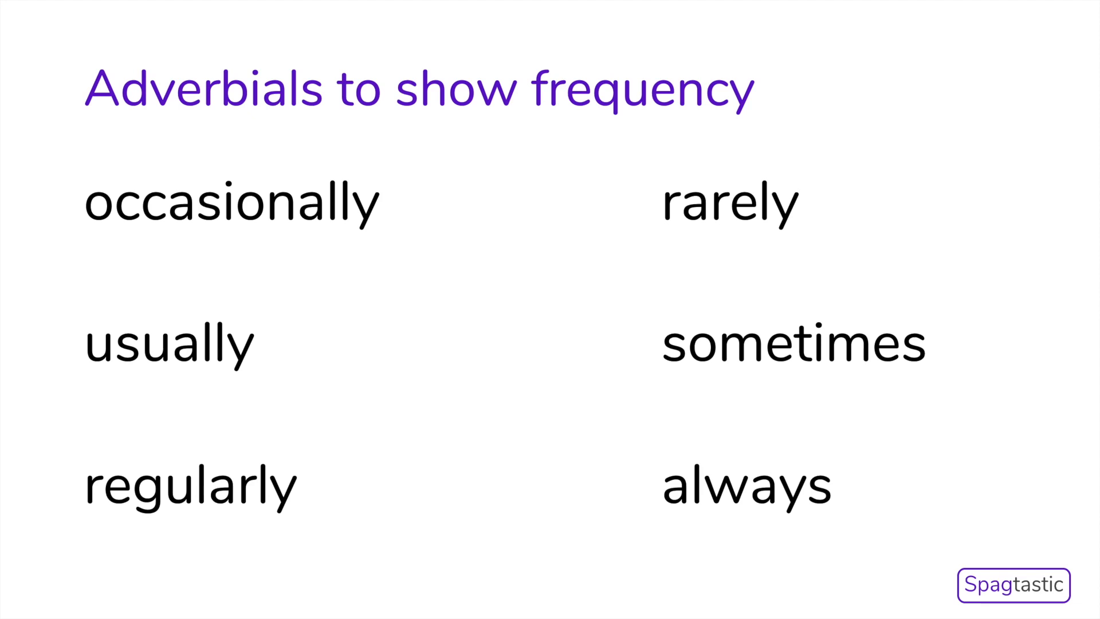
{"action": "key", "text": "Right"}
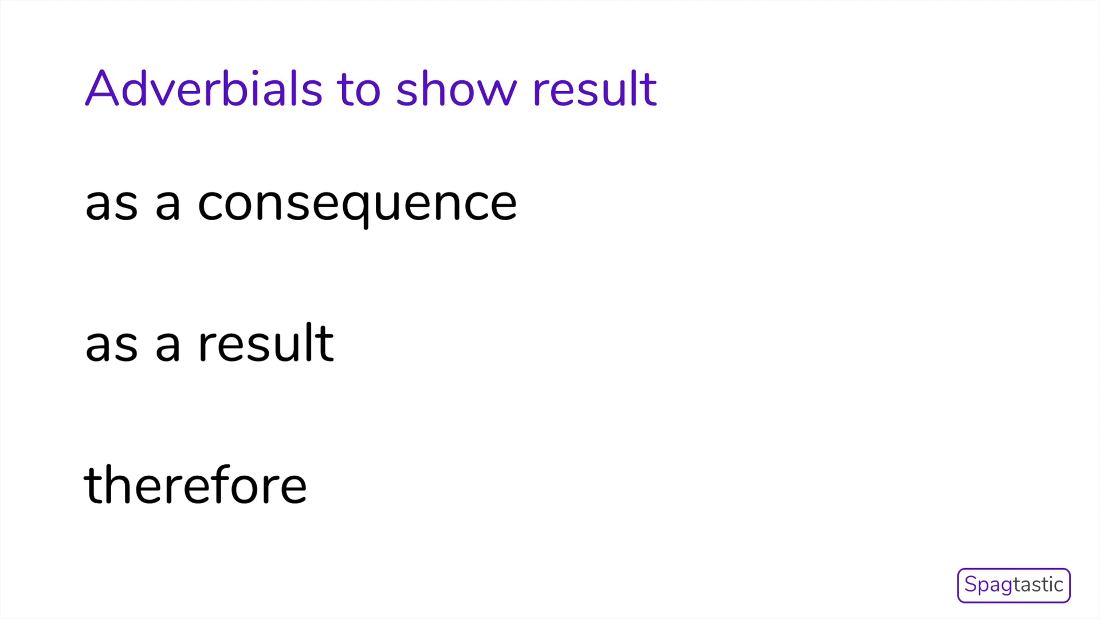
{"action": "key", "text": "Right"}
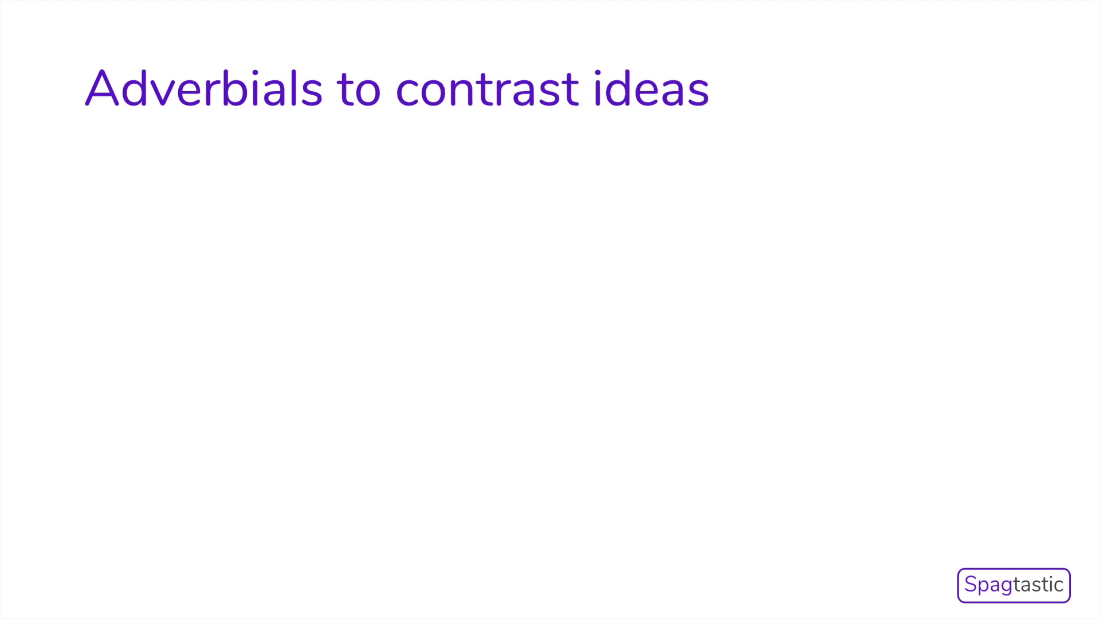